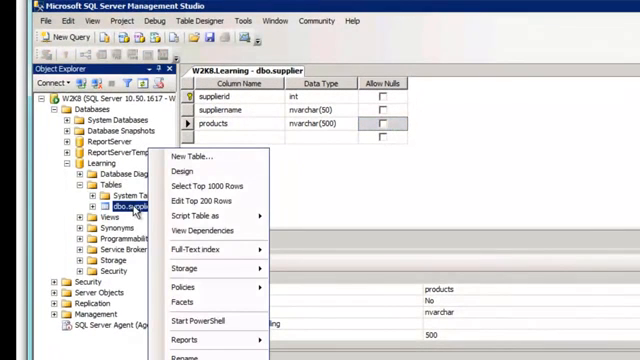
pyautogui.moveTo(213, 202)
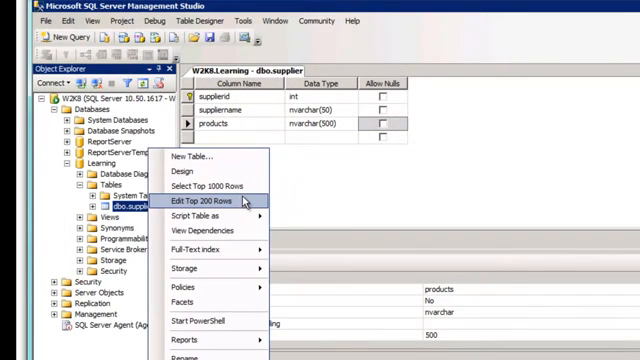
# - Open dbo.supplier with Edit Top 200 Rows from Object Explorer
pyautogui.click(213, 201)
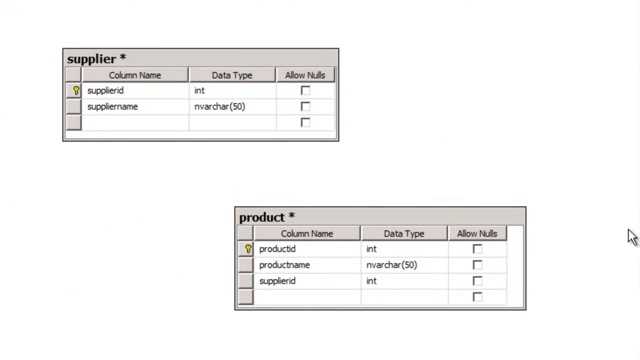
# - Drag supplier's supplierid onto product's supplierid and confirm the FK_product_supplier relationship
pyautogui.click(75, 91)
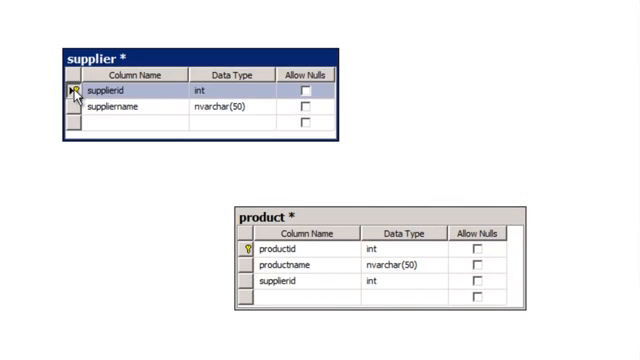
pyautogui.moveTo(72, 89); pyautogui.dragTo(250, 283)
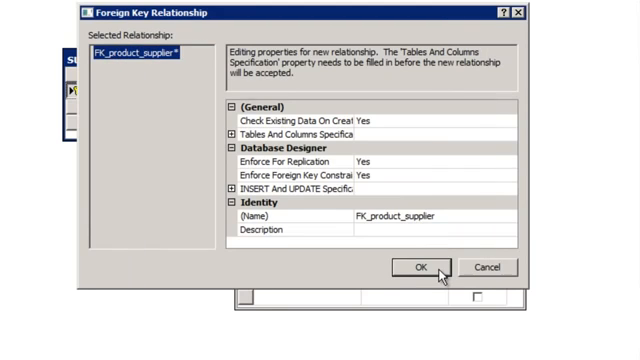
pyautogui.click(414, 268)
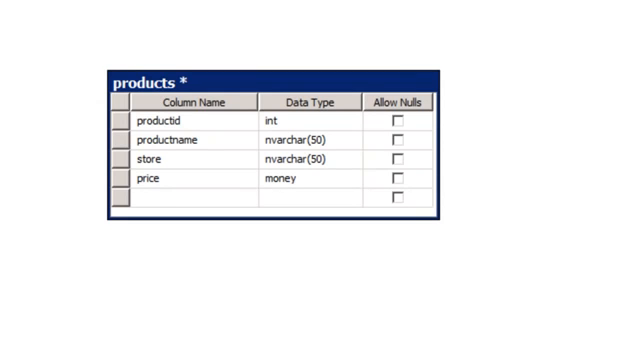
pyautogui.moveTo(228, 153)
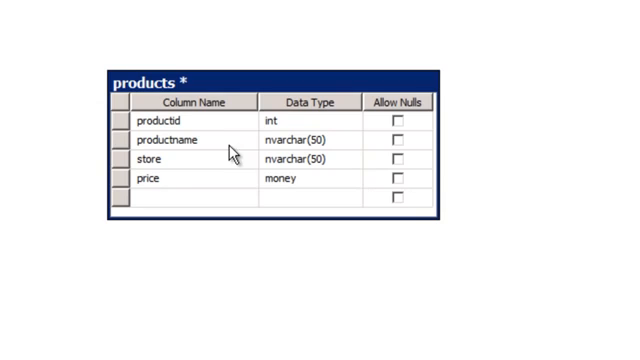
pyautogui.moveTo(248, 190)
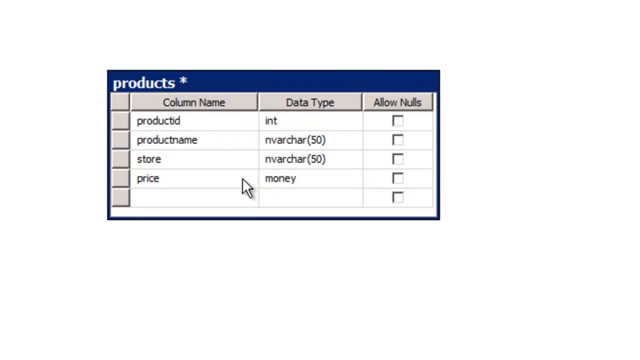